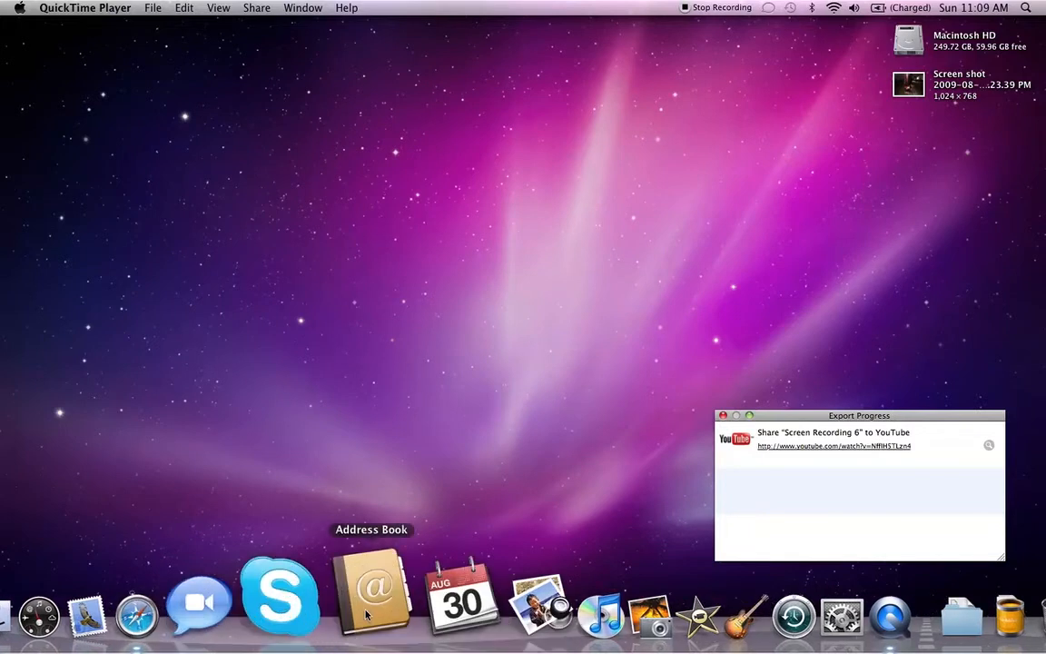
Launch Address Book and review the School account's Account Information and Server Settings in Preferences
left_click(372, 599)
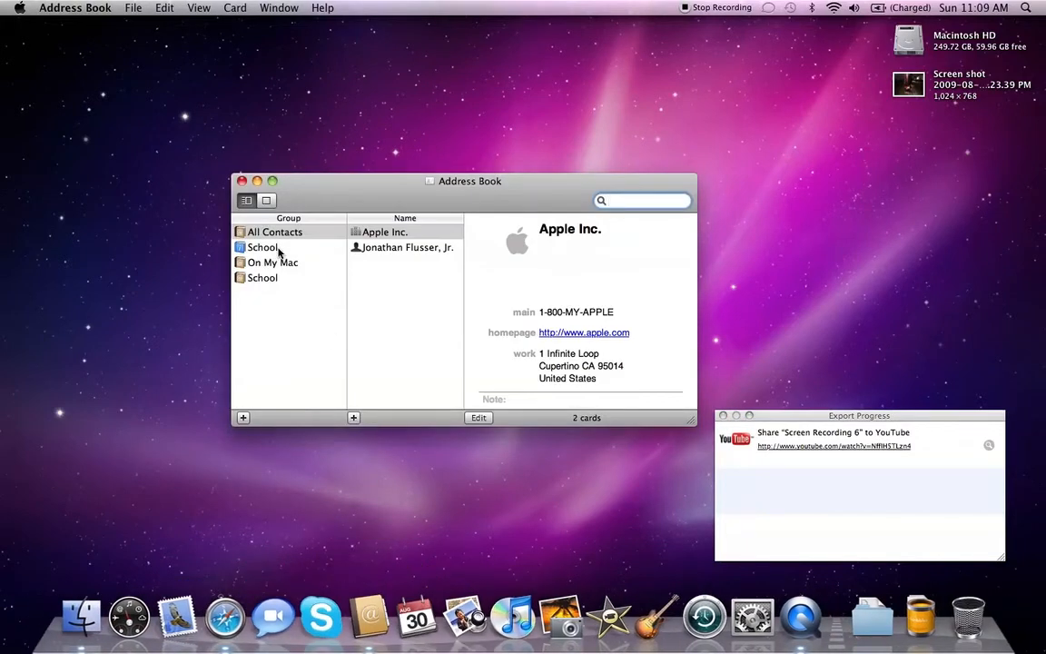
left_click(642, 201)
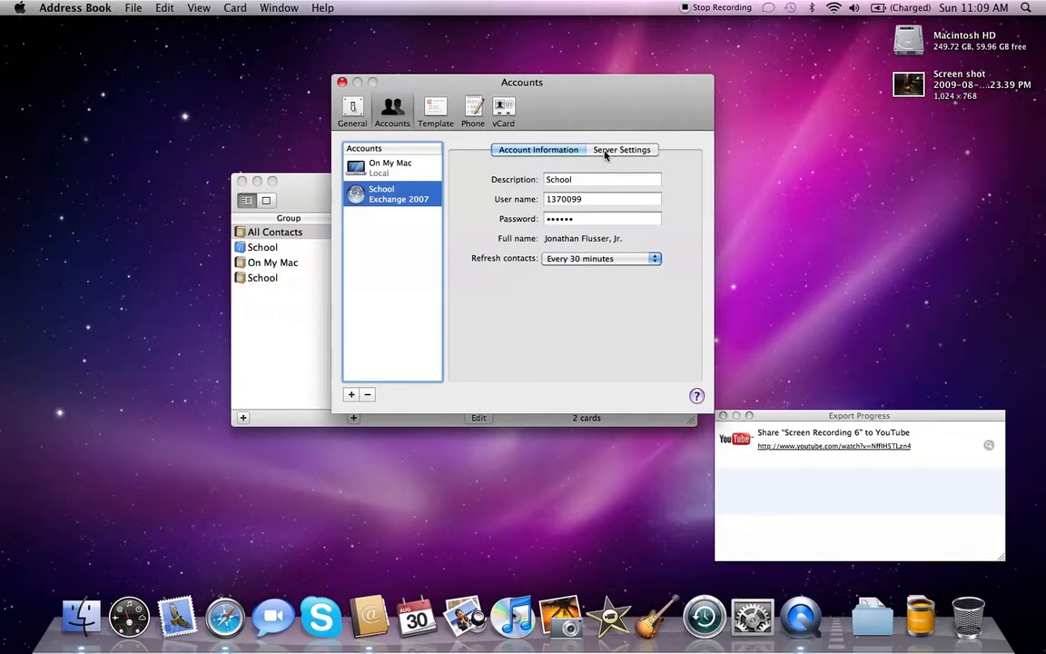
left_click(621, 150)
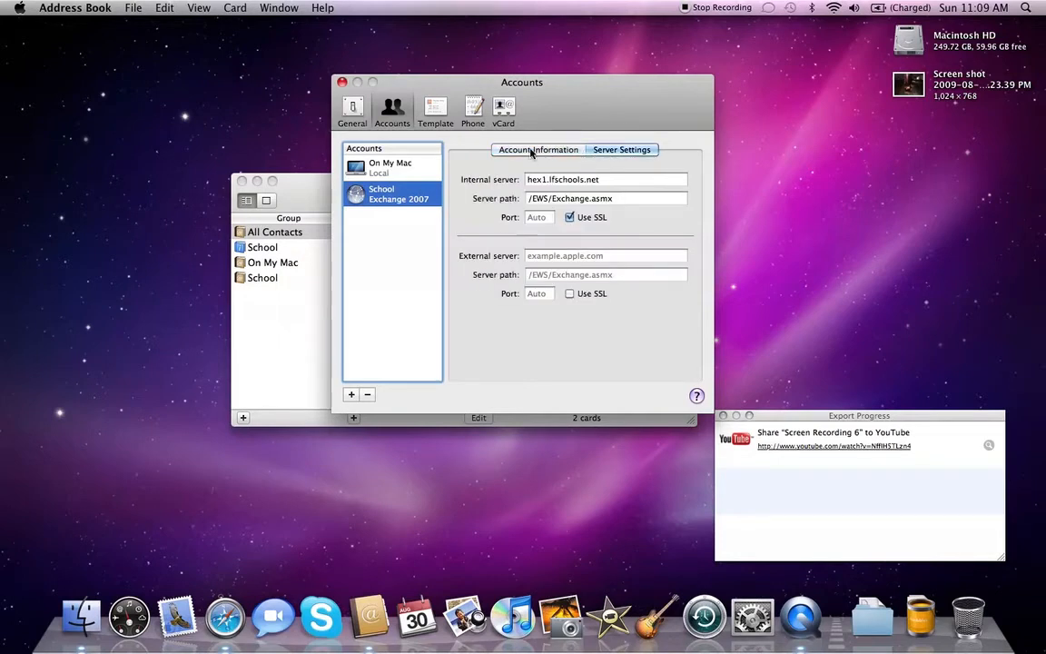
left_click(538, 149)
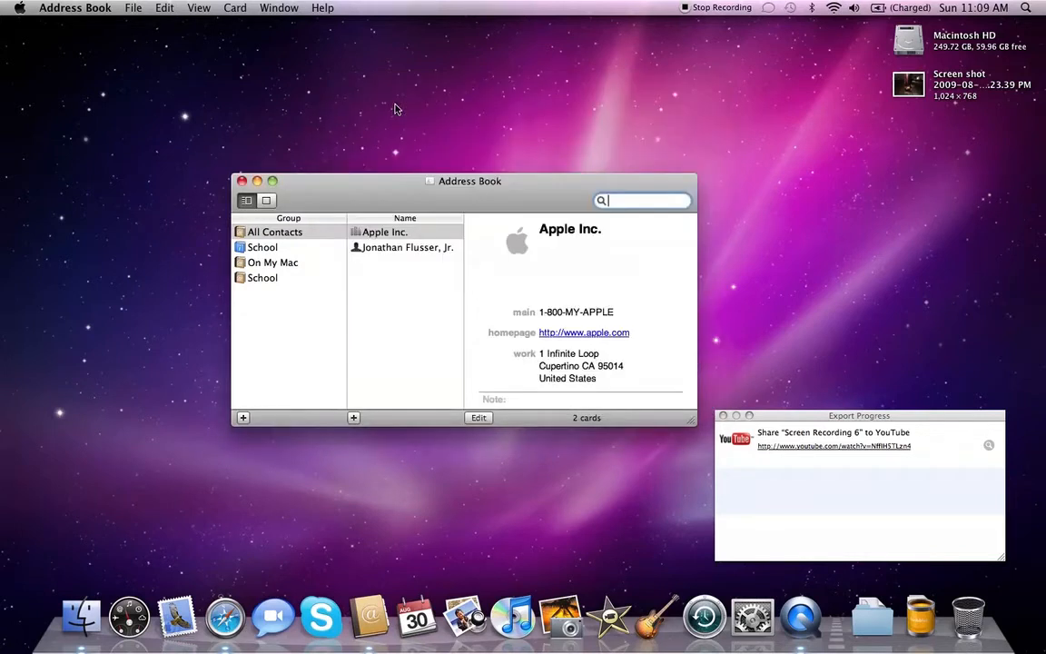
Search the School global address list for 'flusser' to find the matching contact, then quit Address Book
left_click(262, 247)
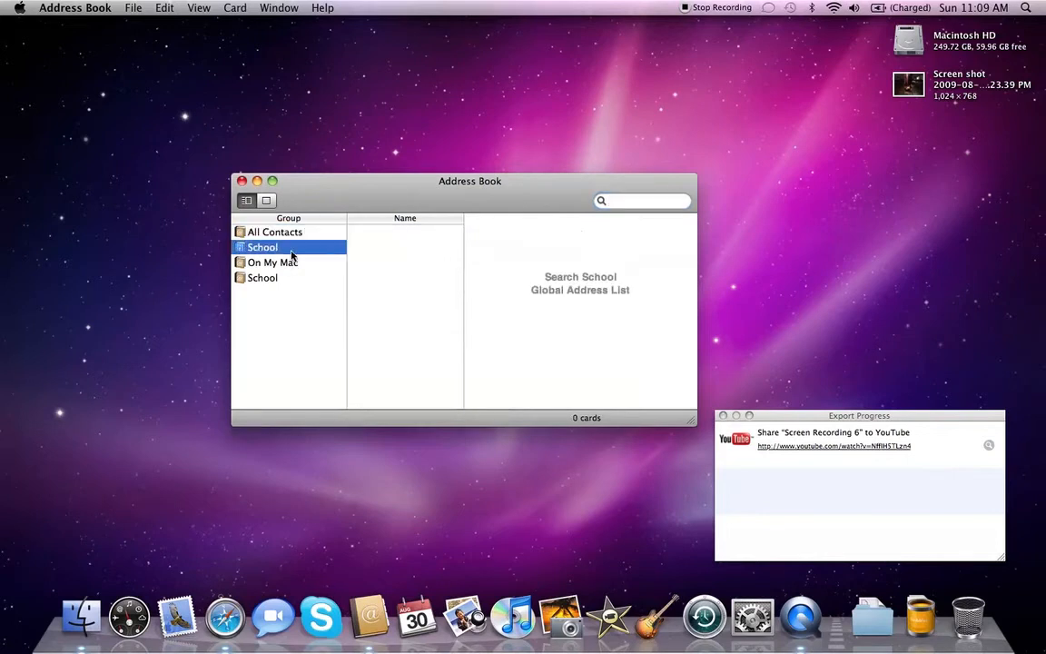
left_click(635, 200)
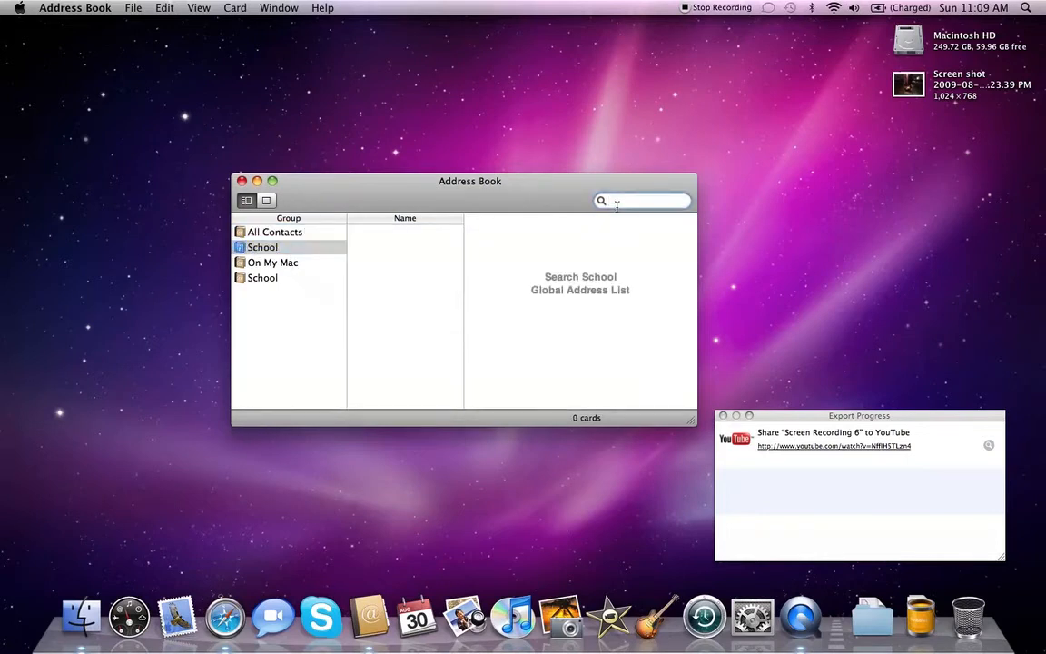
type("flusser")
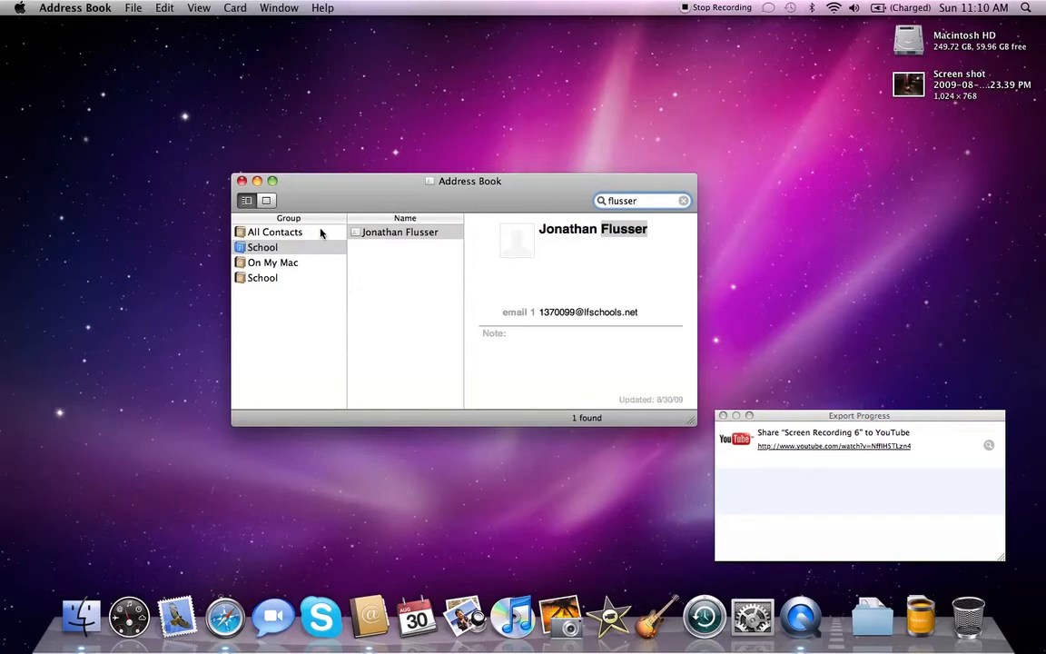
left_click(263, 277)
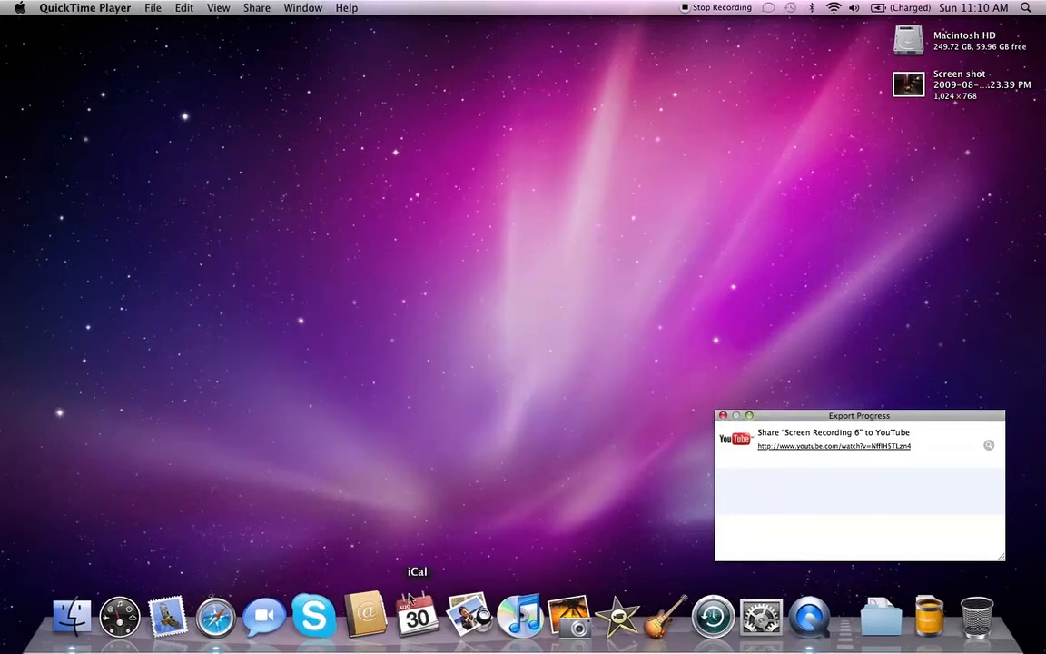
Launch iCal and show the School Calendar for October 2009
left_click(417, 615)
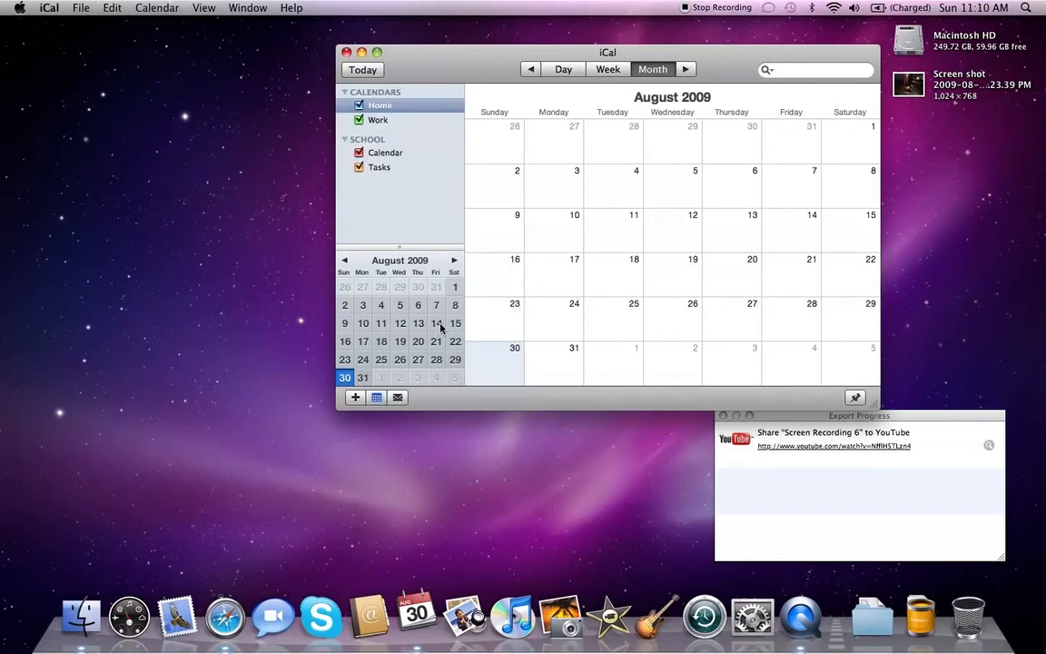
left_click(385, 152)
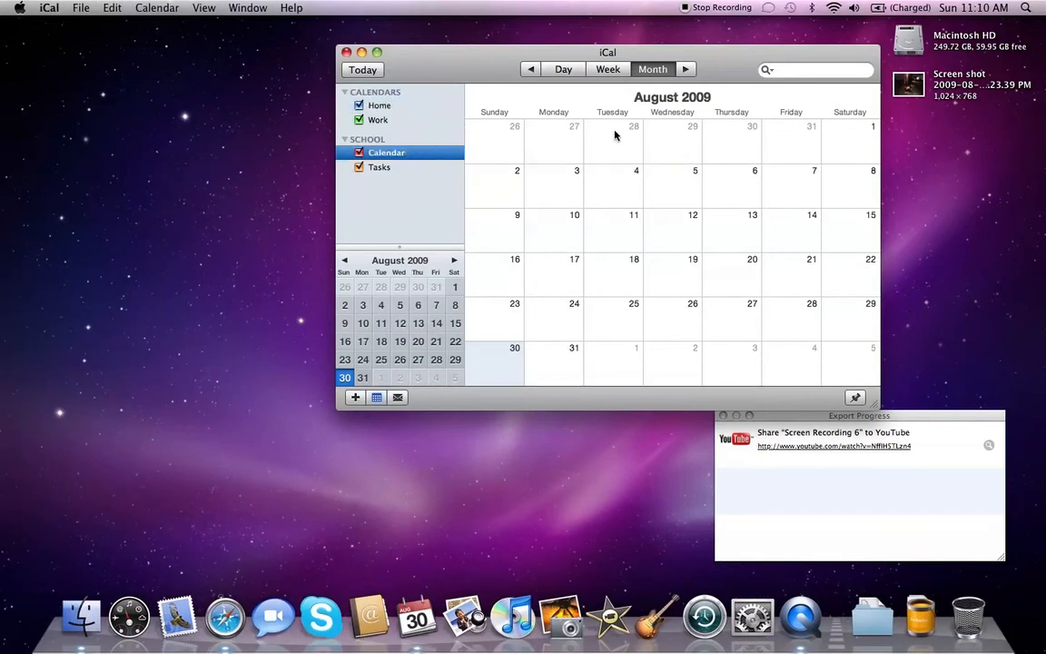
mouse_move(690, 80)
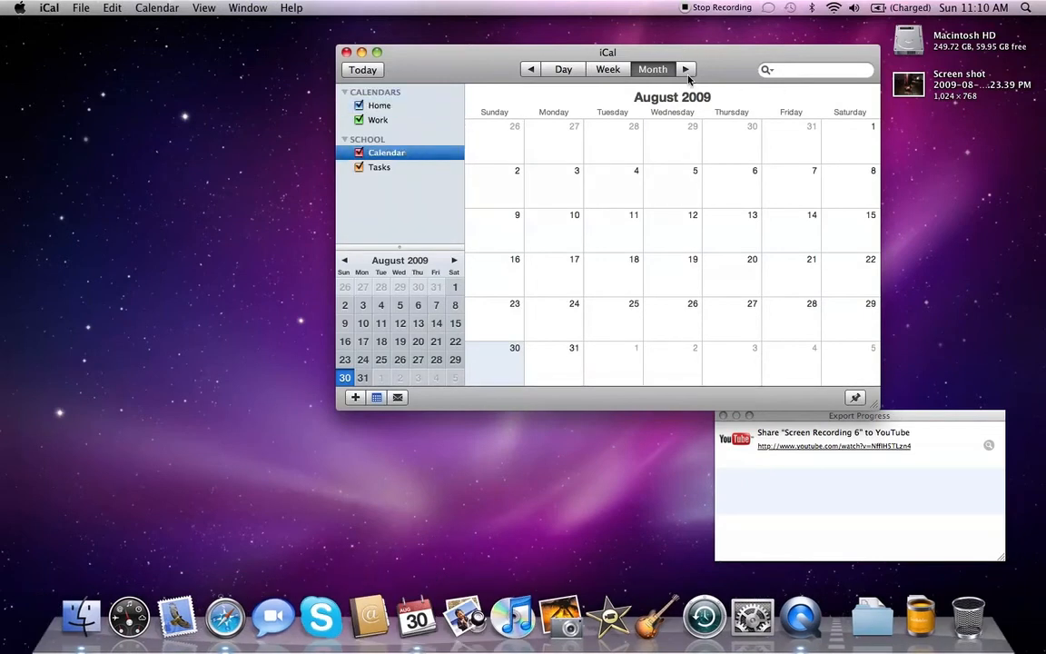
left_click(685, 69)
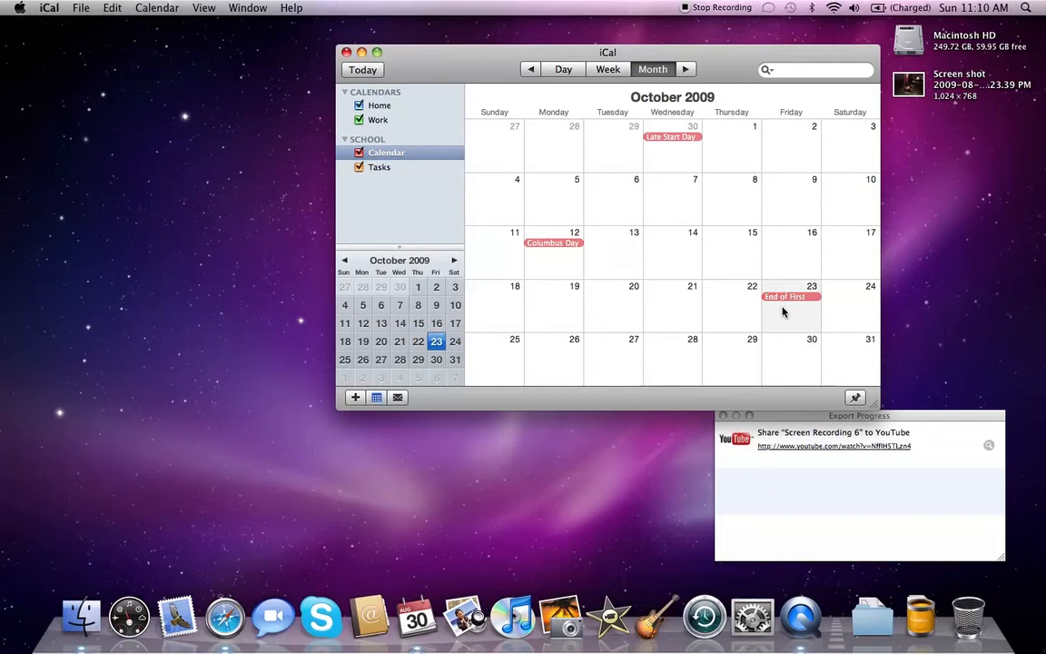
View the End of First Quarter event details on October 23 without adding a new event
double_click(791, 308)
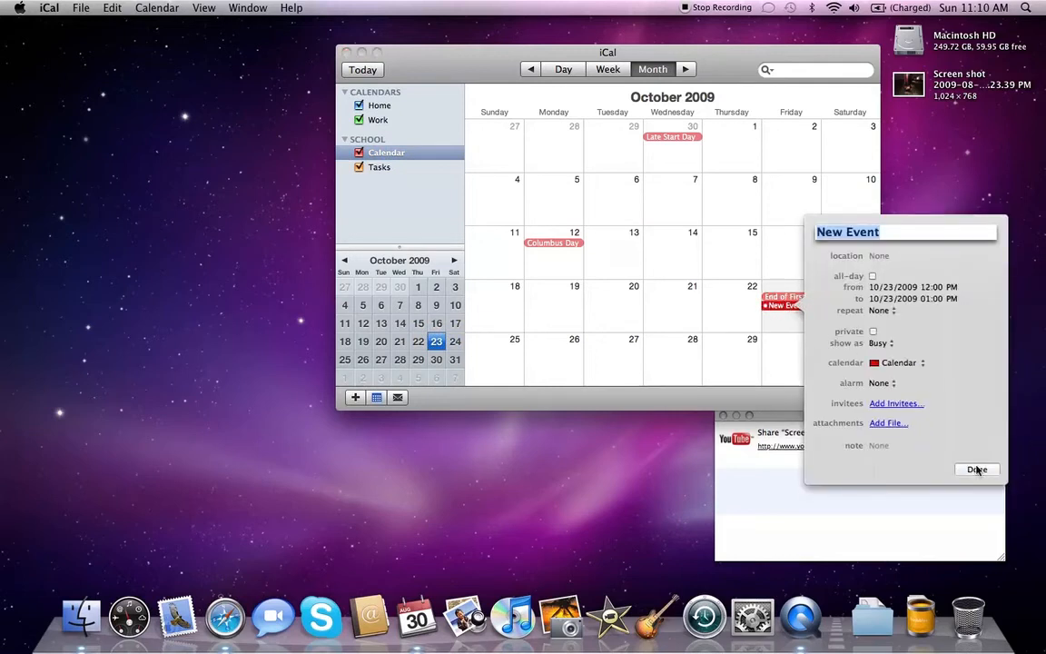
left_click(976, 469)
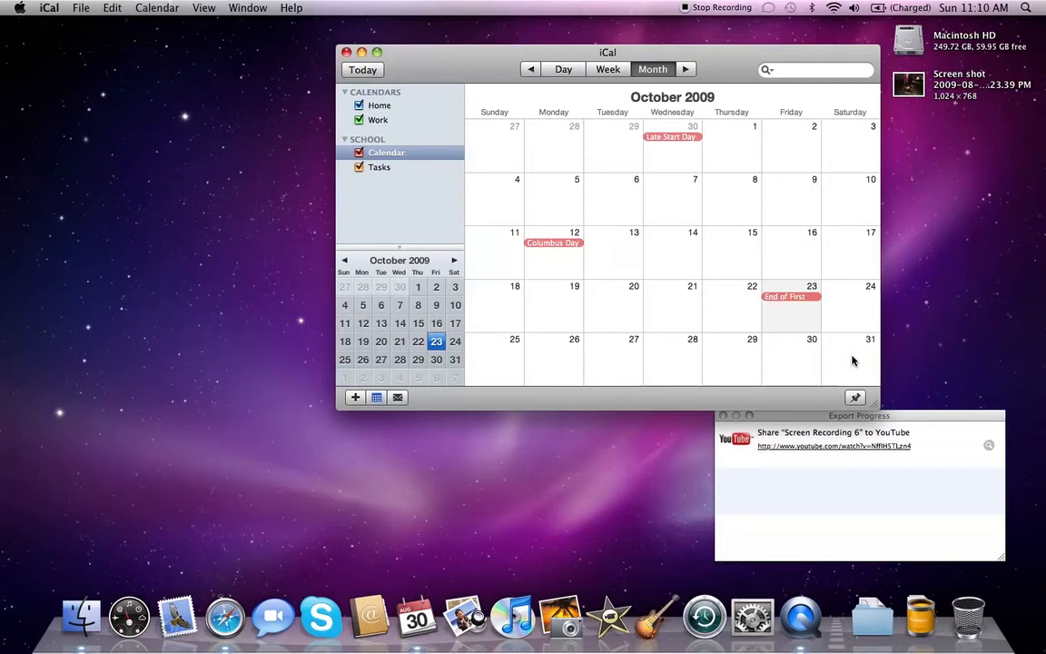
left_click(784, 297)
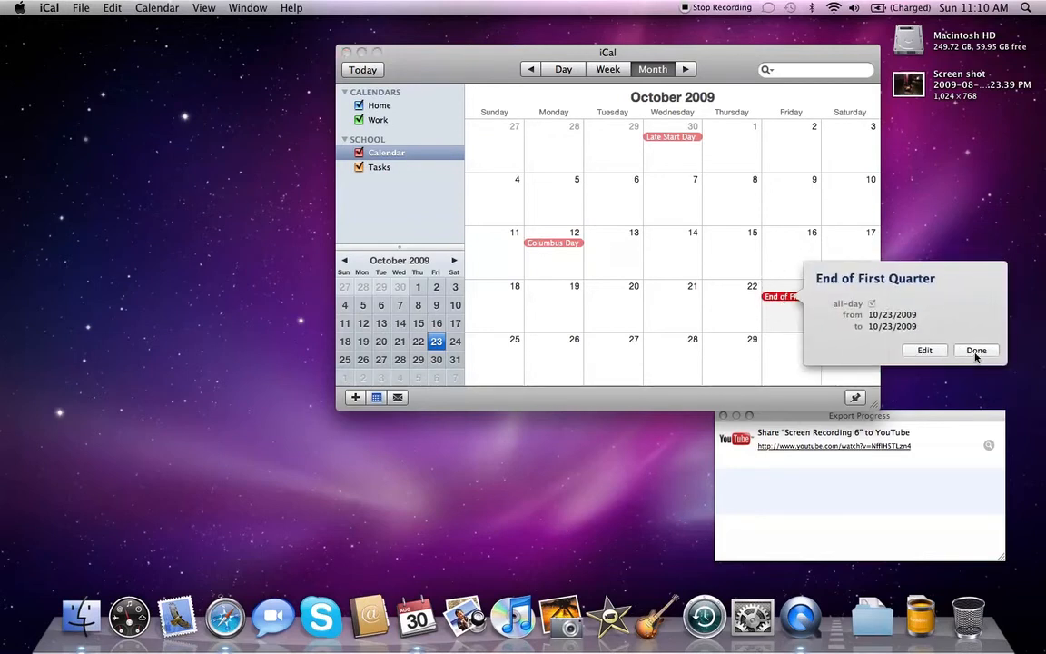
left_click(975, 351)
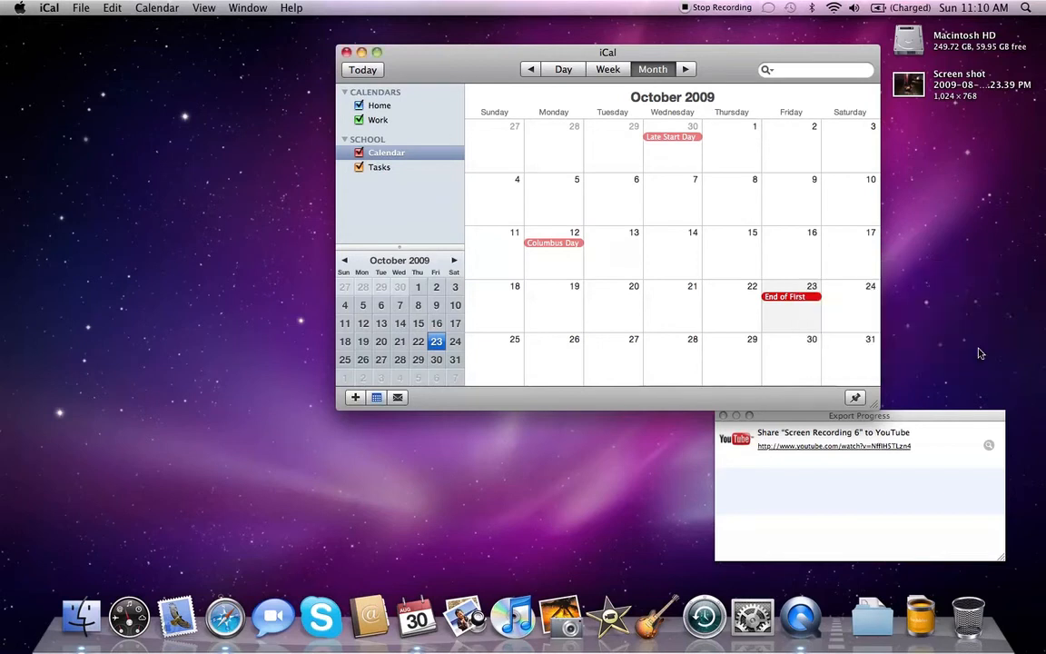
mouse_move(722, 272)
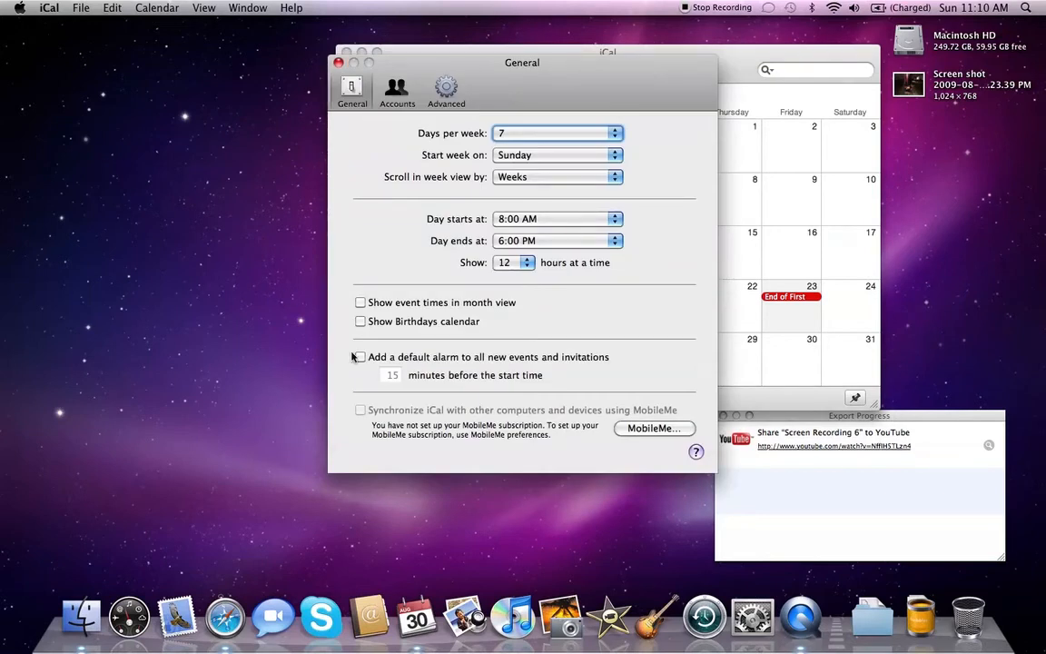
Review the School Exchange 2007 account and Advanced panes in iCal Preferences, then switch to Mail
left_click(397, 91)
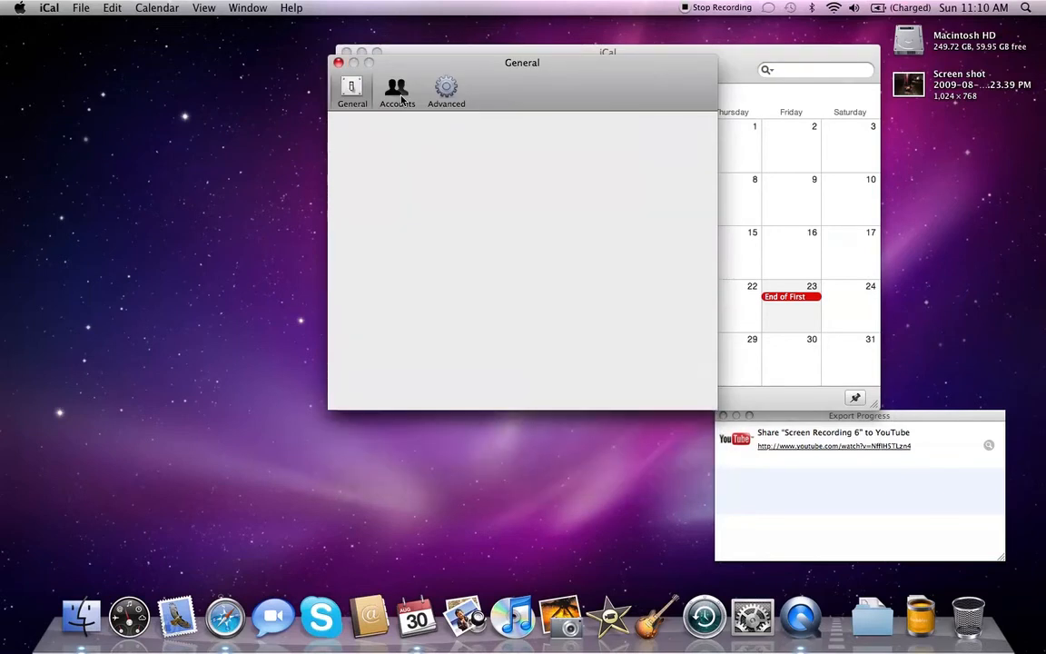
left_click(397, 91)
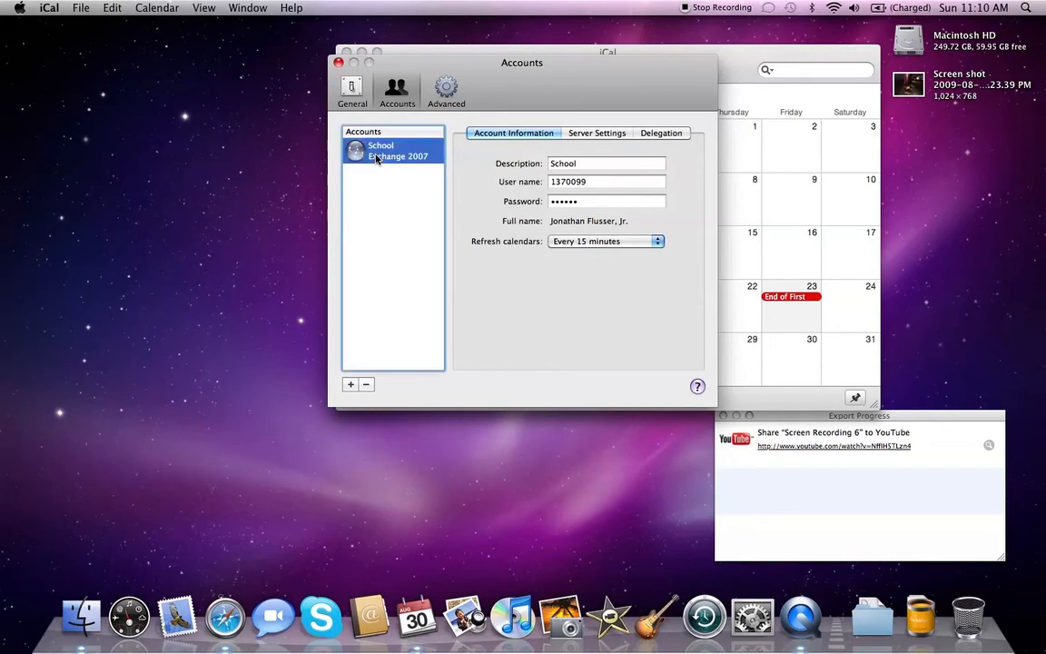
left_click(446, 88)
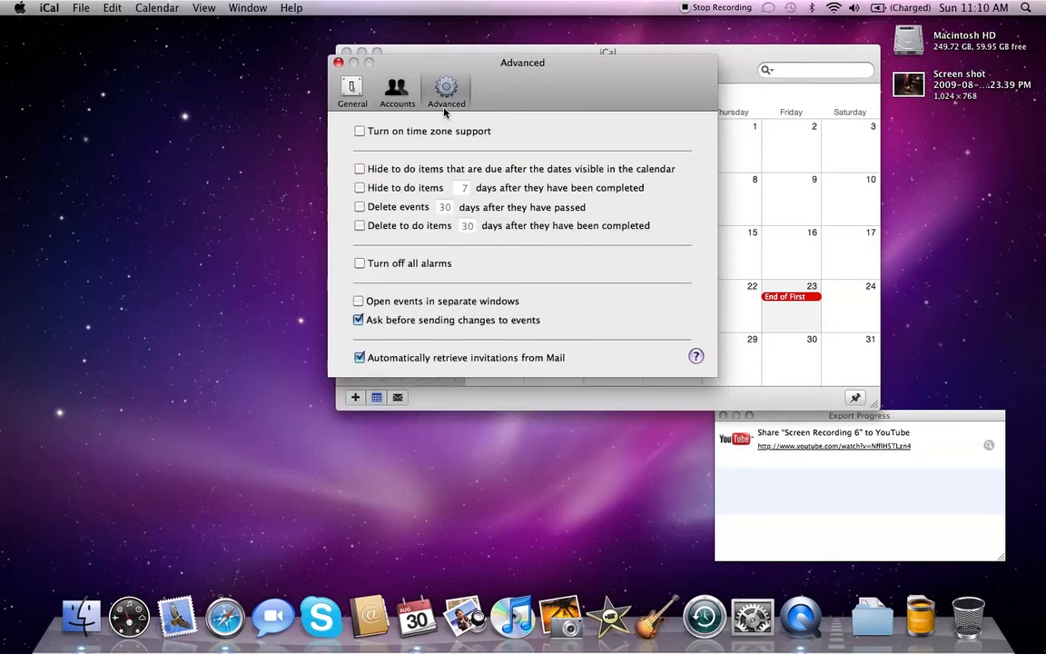
left_click(397, 91)
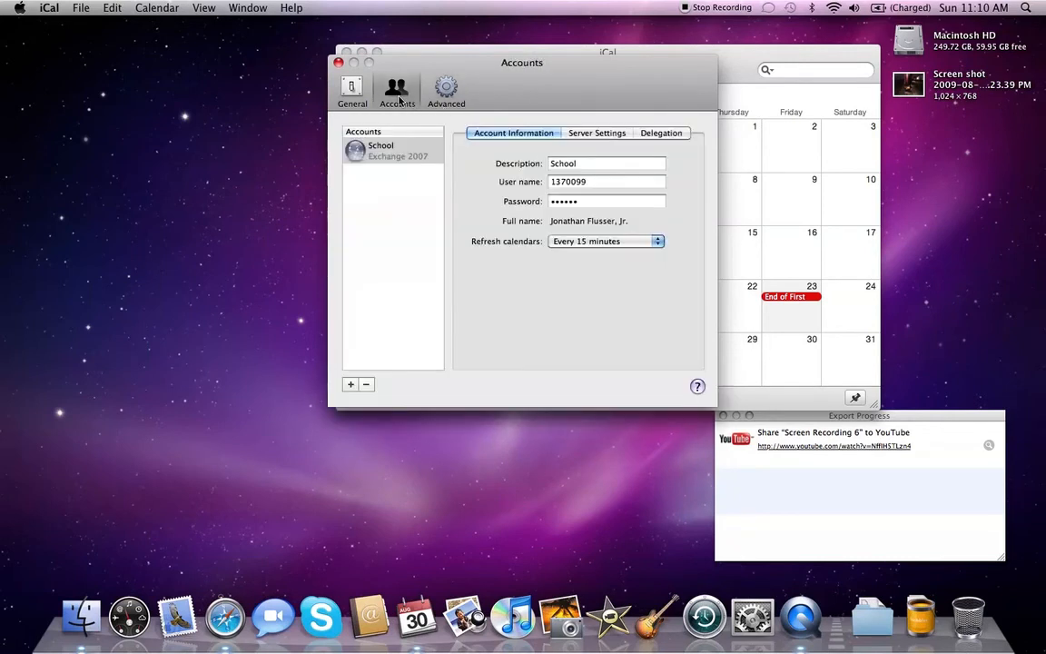
left_click(339, 61)
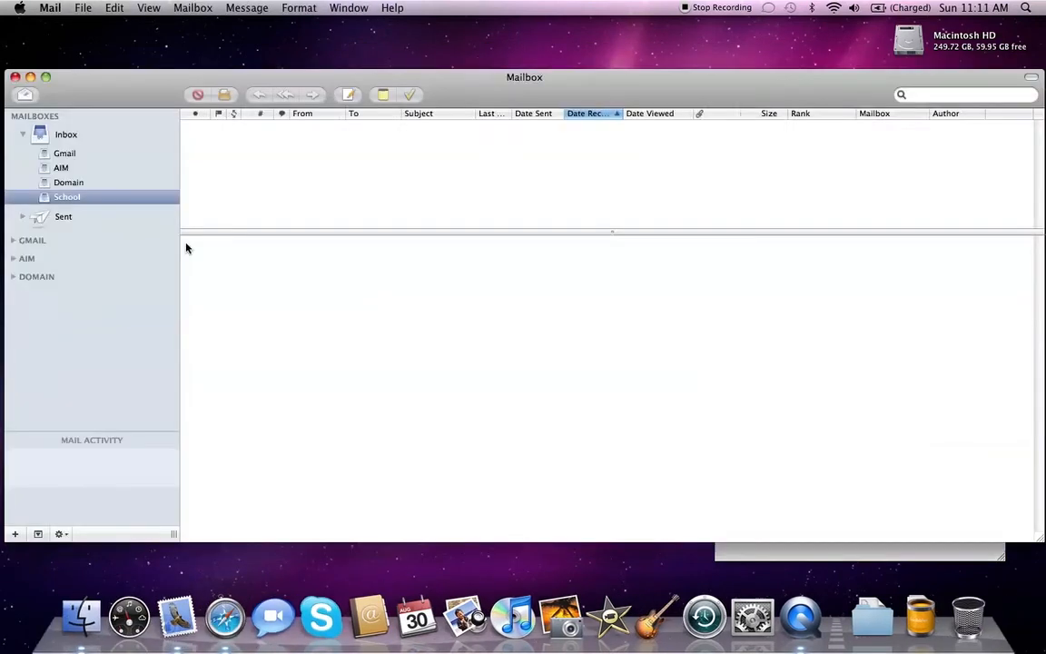
Always trust the carbon.aeflexmedia.com certificate for mail.osxdude.com and connect to load the School inbox
left_click(66, 197)
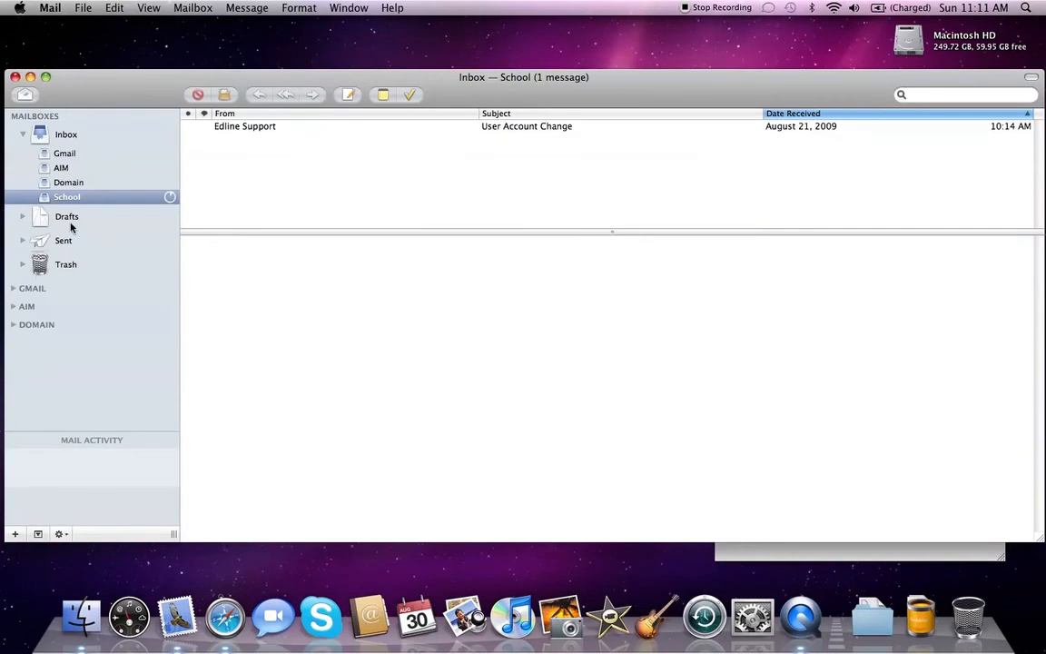
mouse_move(304, 53)
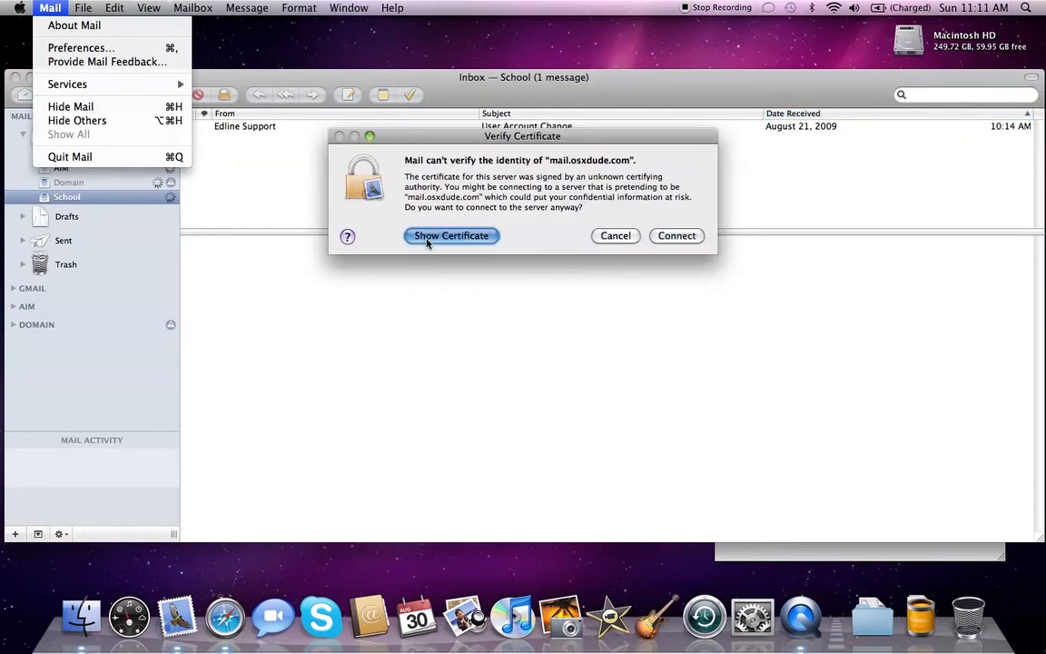
left_click(451, 235)
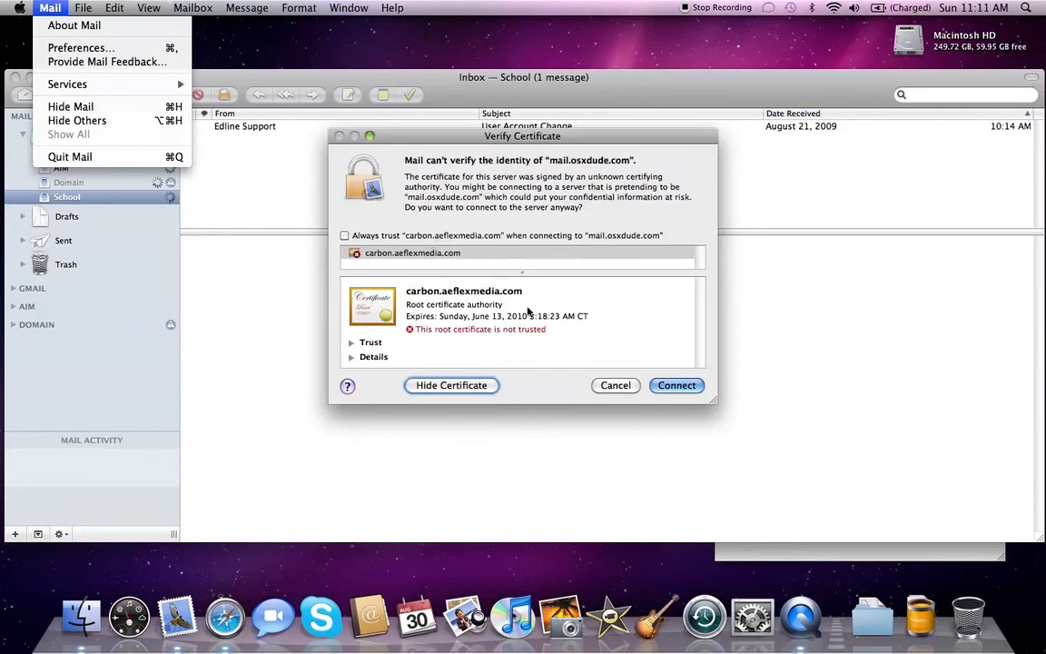
left_click(344, 235)
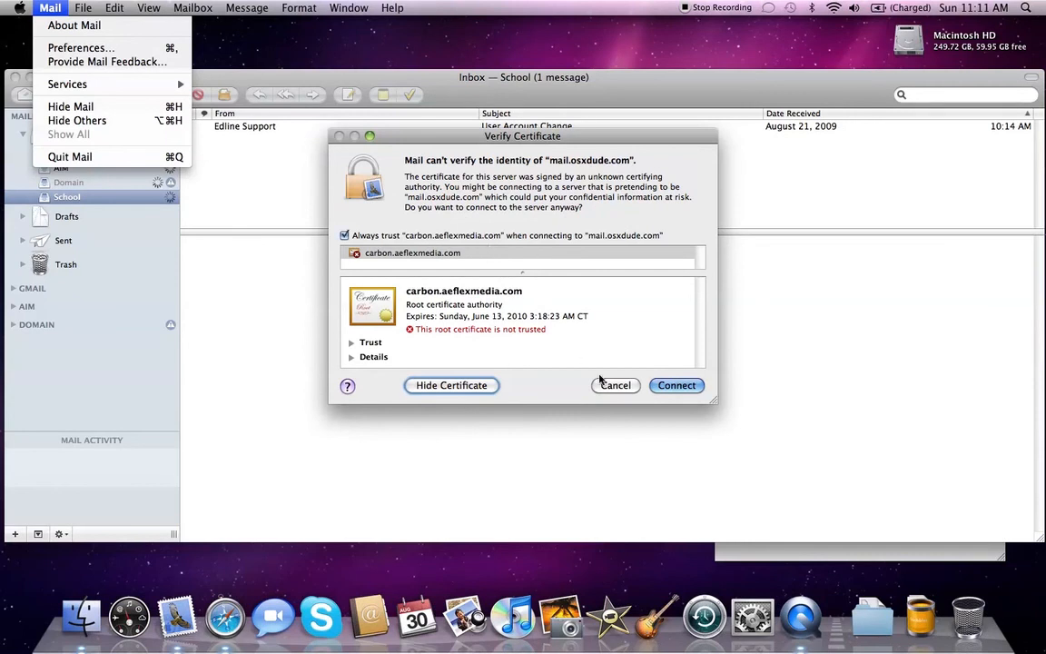
left_click(676, 385)
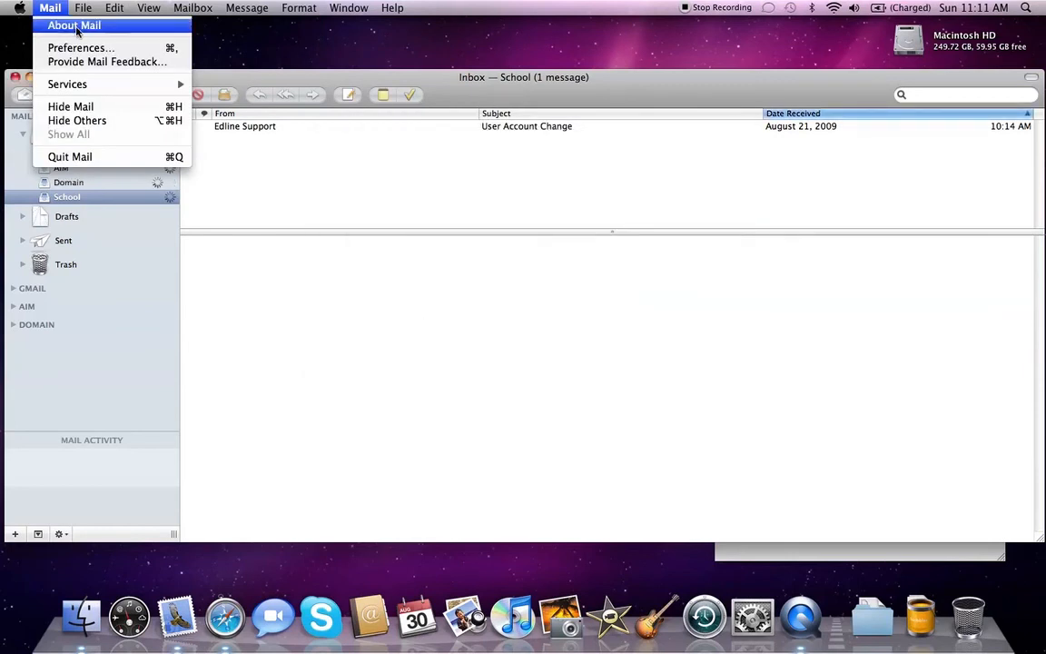
Review the School Exchange 2007 account's server and login details in Mail Preferences, then close Mail
left_click(80, 47)
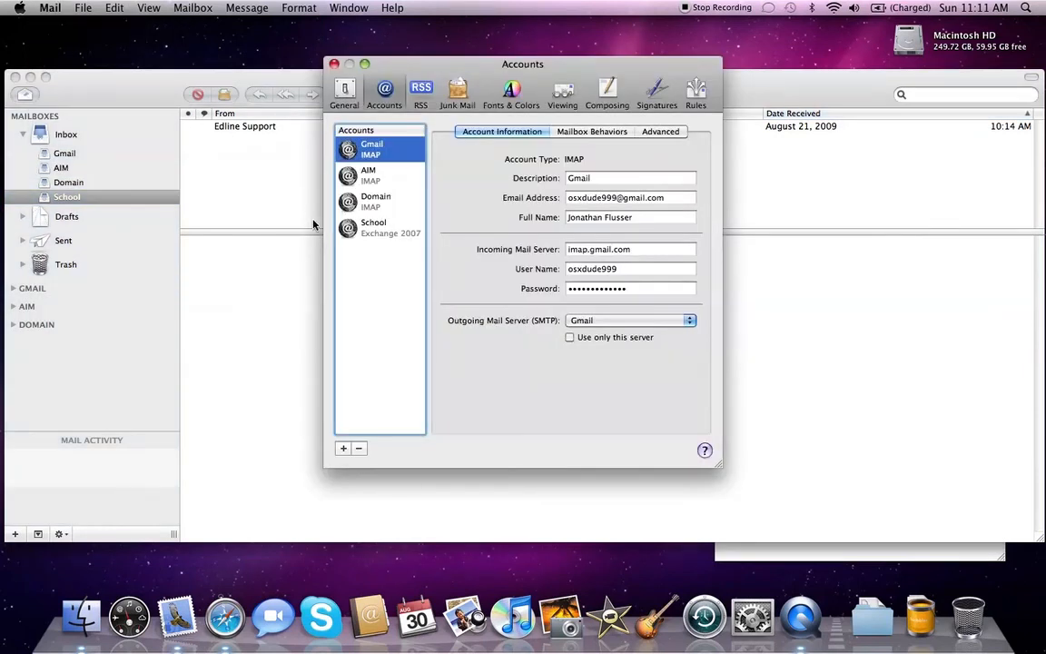
left_click(374, 227)
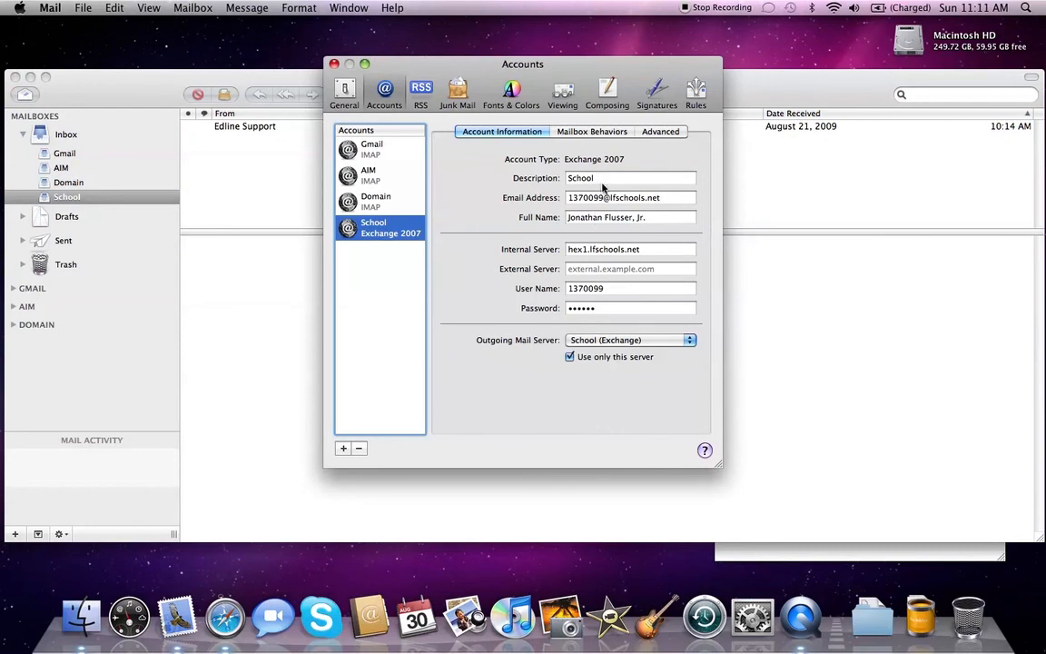
mouse_move(603, 178)
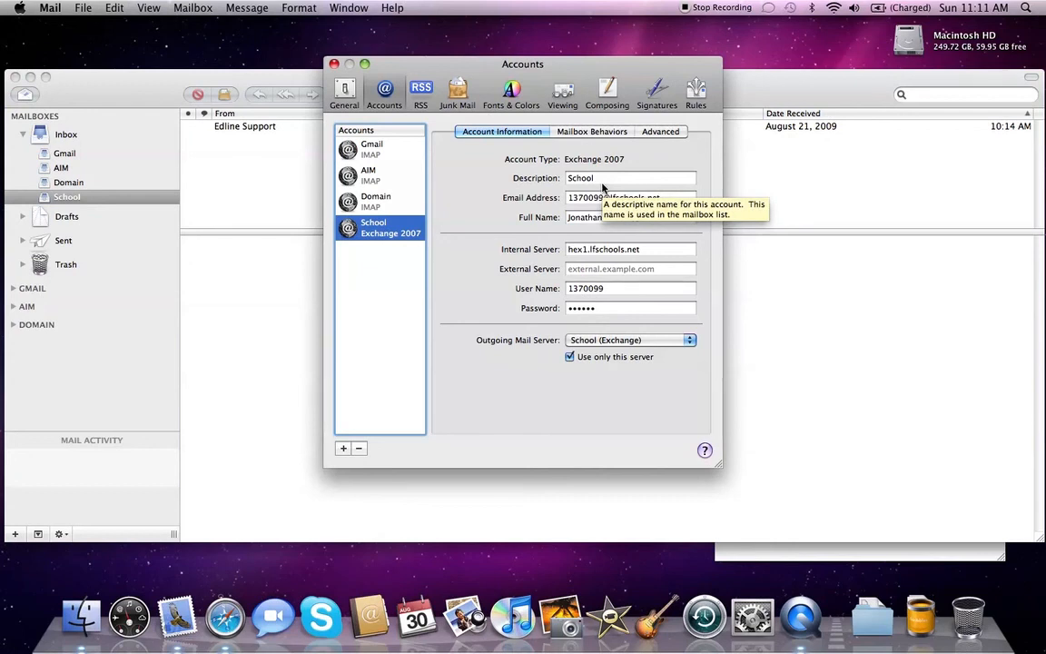
left_click(333, 64)
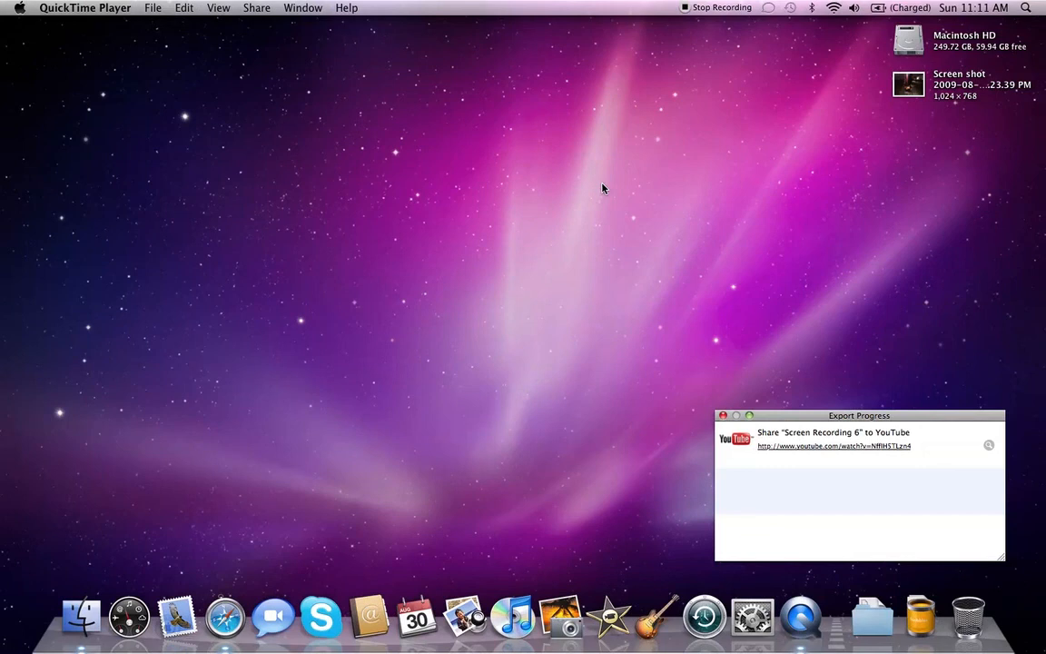
mouse_move(689, 11)
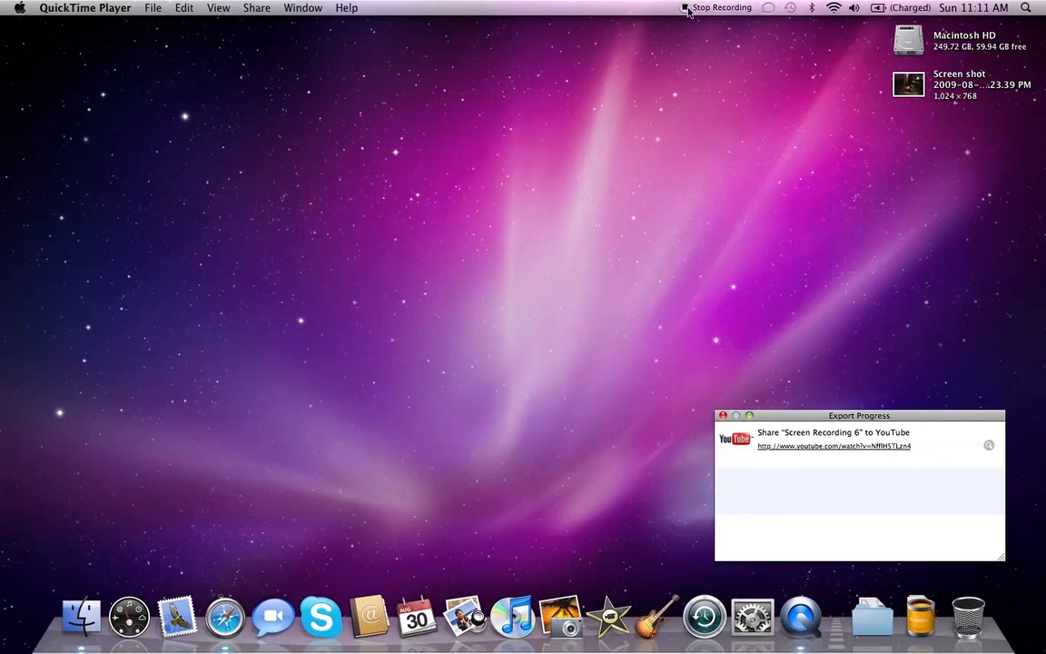